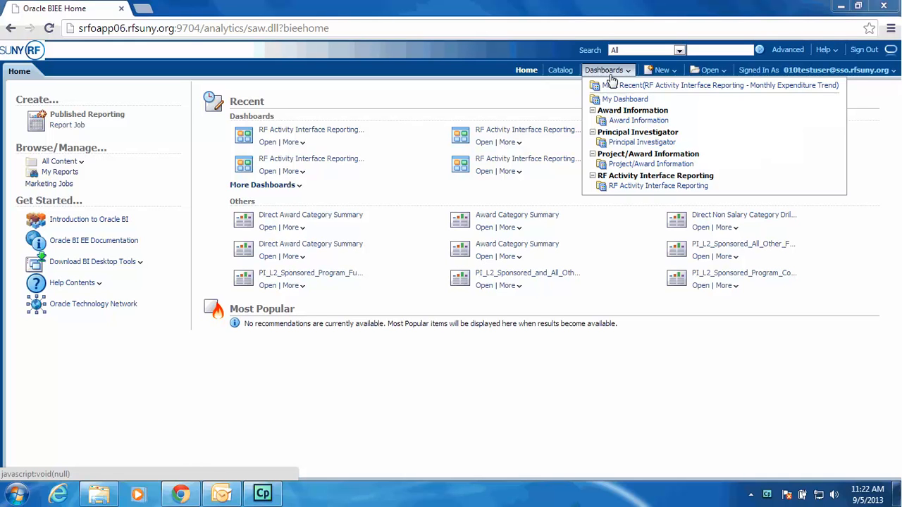
mouse_move(657, 185)
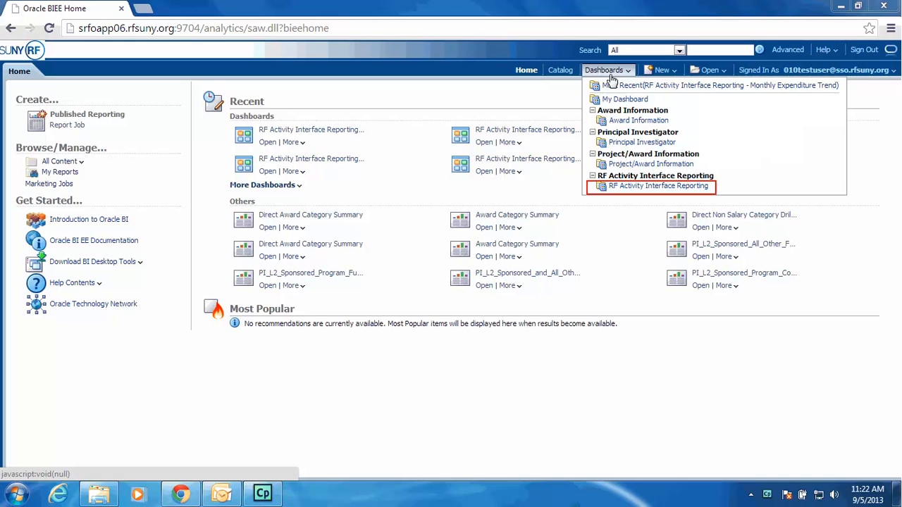
mouse_move(636, 192)
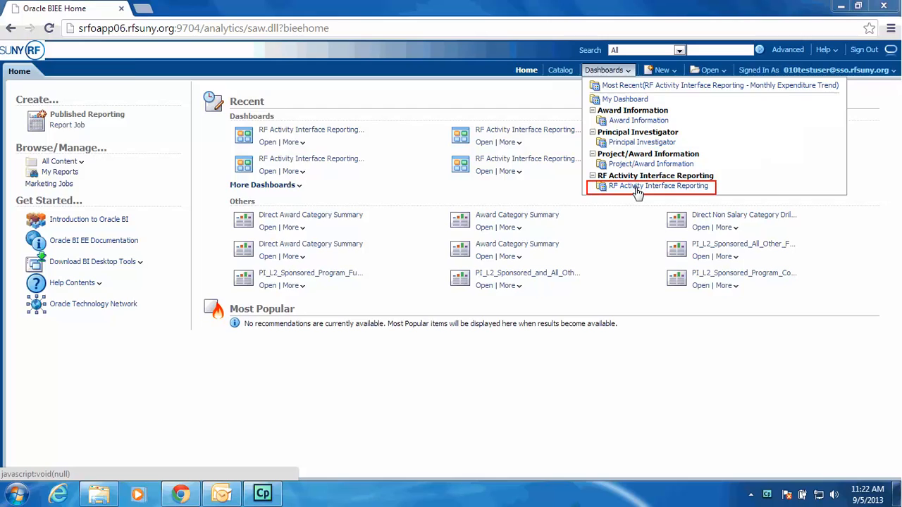
Open the RF Activity Interface Reporting dashboard from the Dashboards menu
click(656, 185)
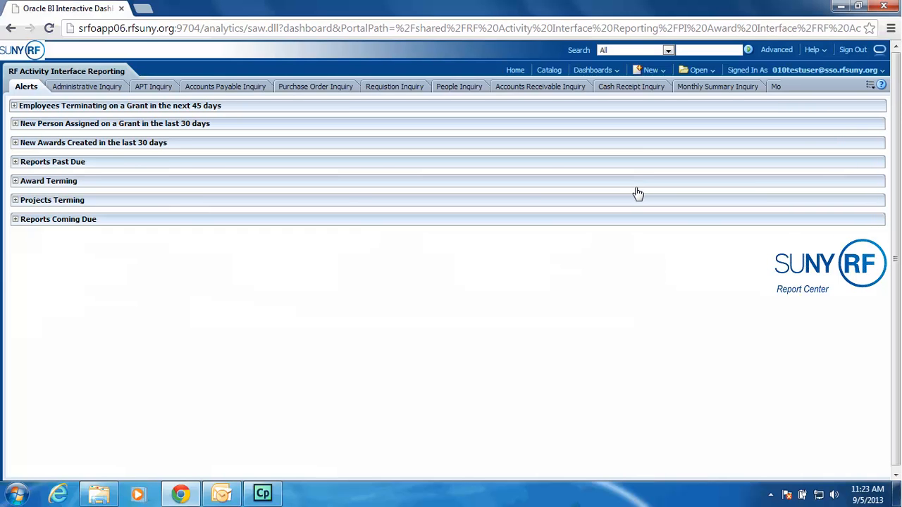
Switch to the APT Inquiry page and set Award Classification to Sponsored Program
click(153, 86)
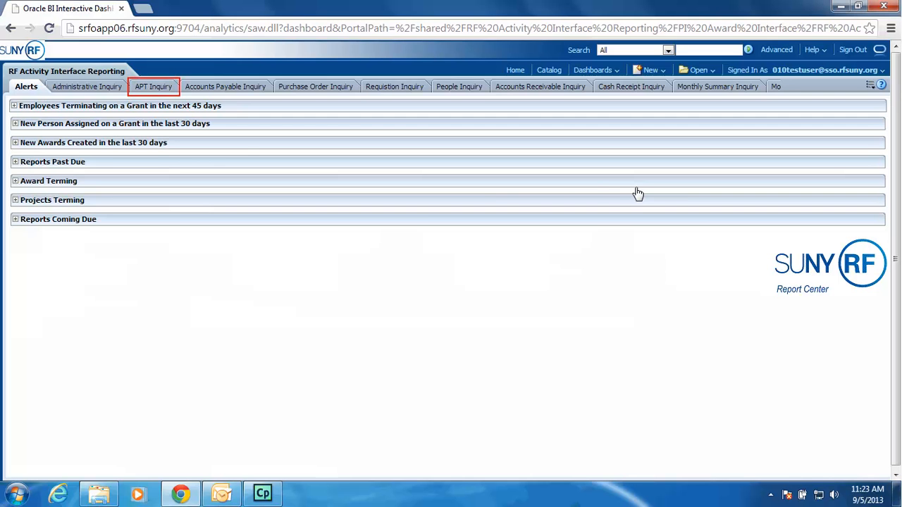
mouse_move(163, 90)
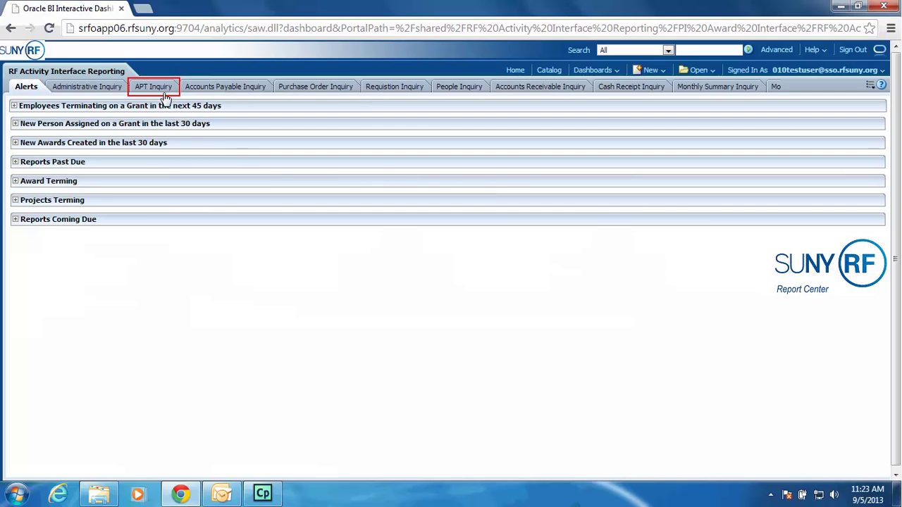
click(153, 86)
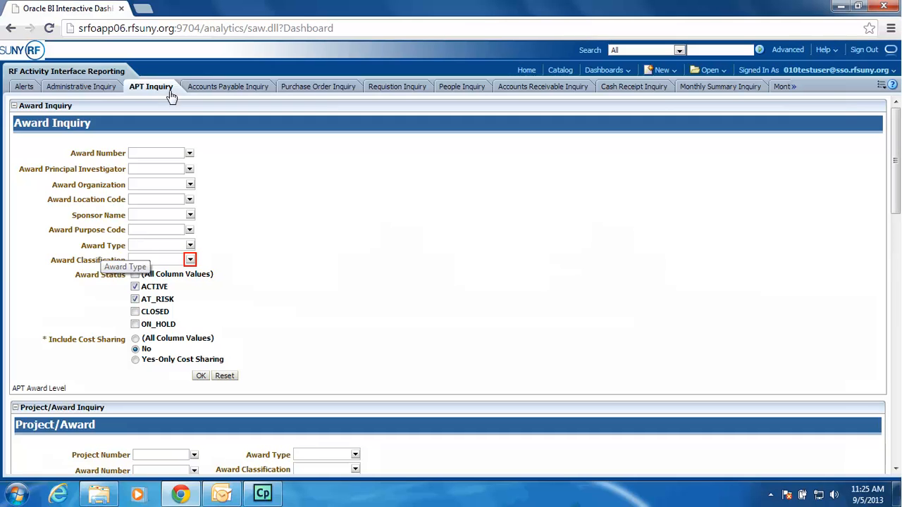
click(189, 259)
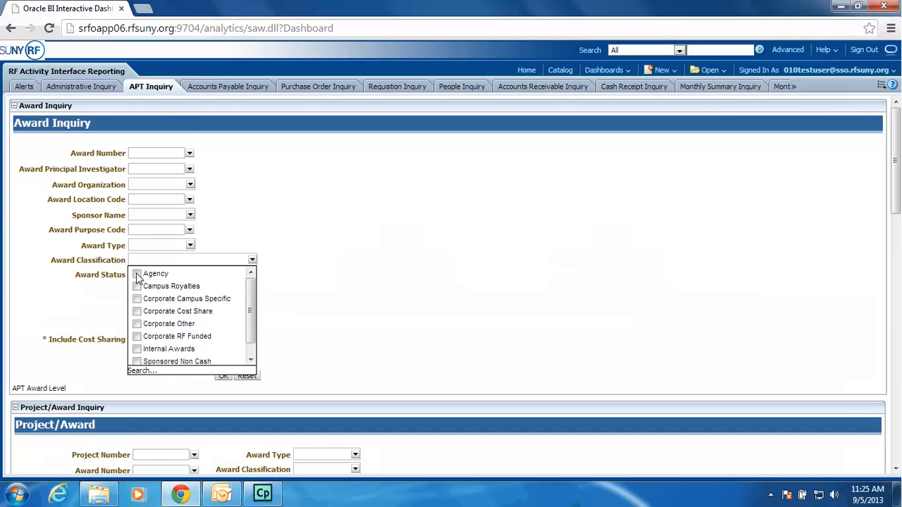
mouse_move(201, 291)
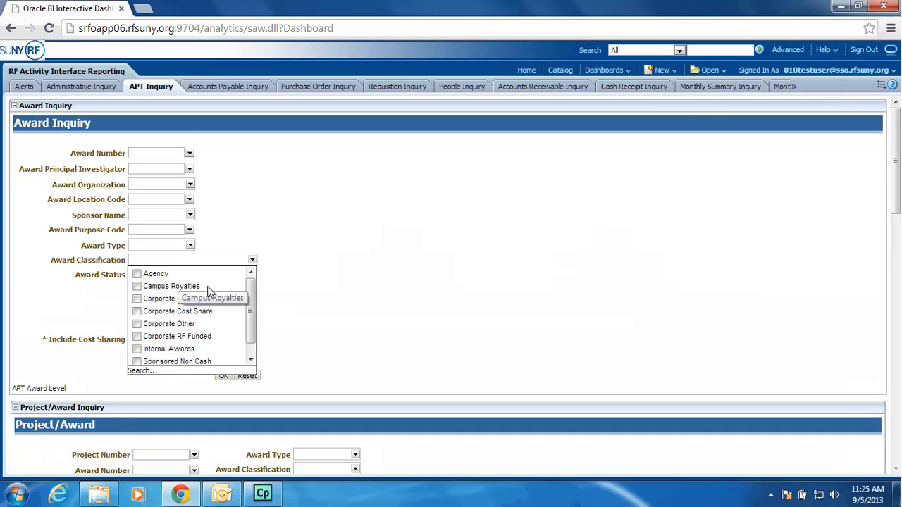
mouse_move(251, 311)
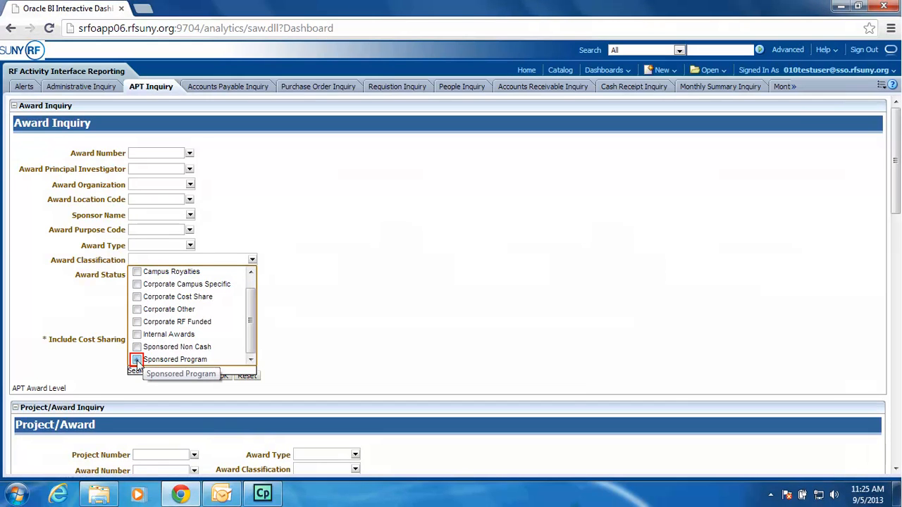
click(136, 359)
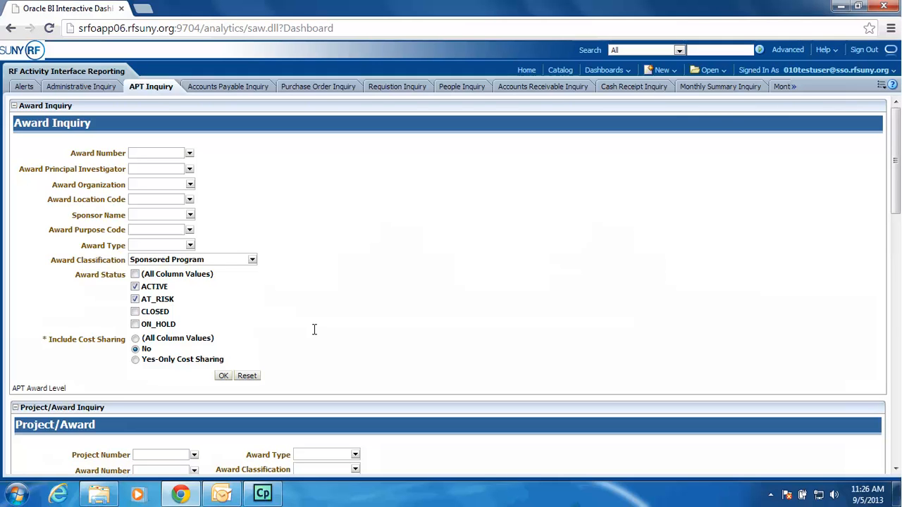
Enter award number 65431 and run the Award Inquiry
click(155, 153)
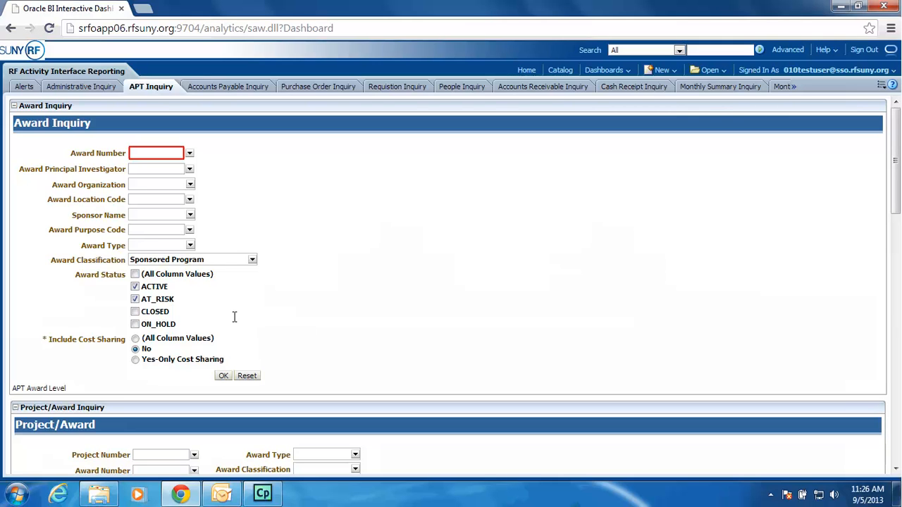
click(156, 153)
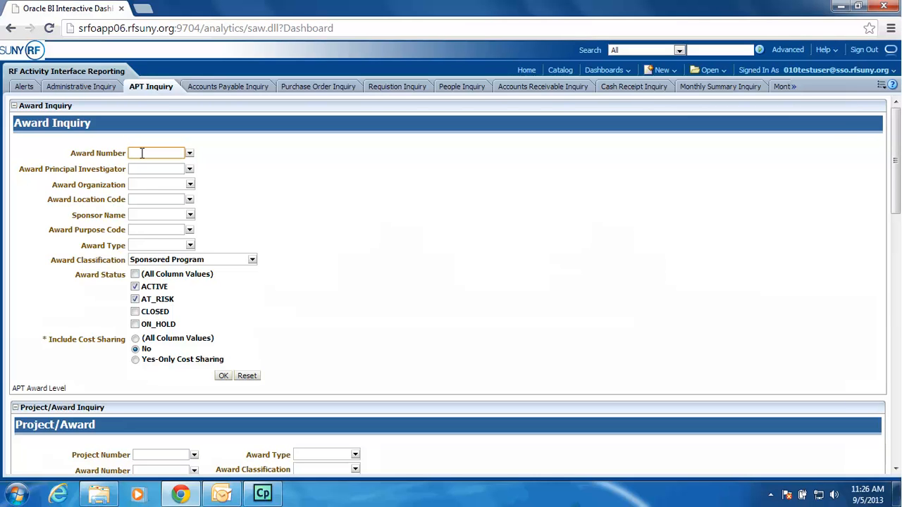
text(65431)
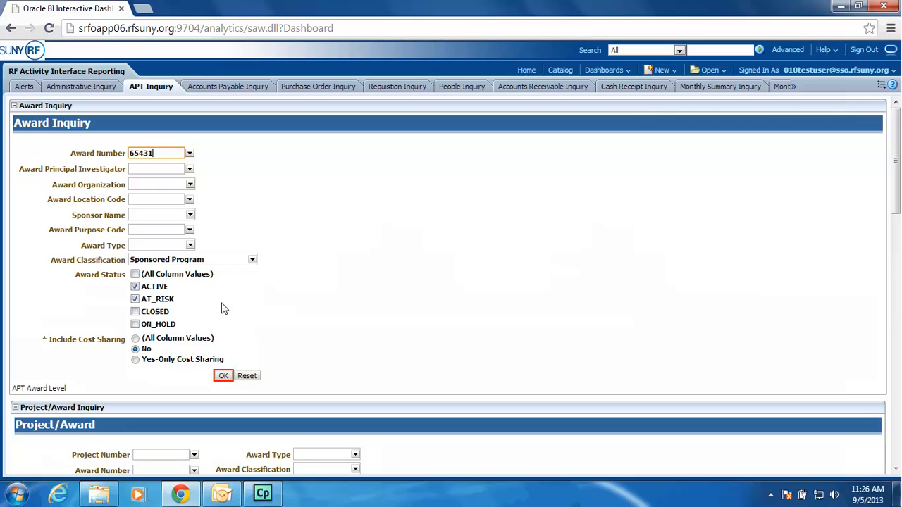
click(223, 376)
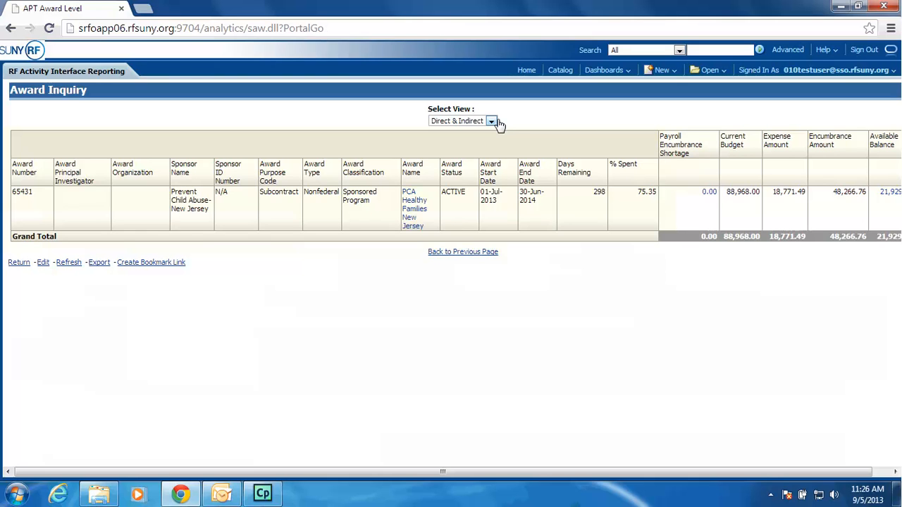
mouse_move(793, 160)
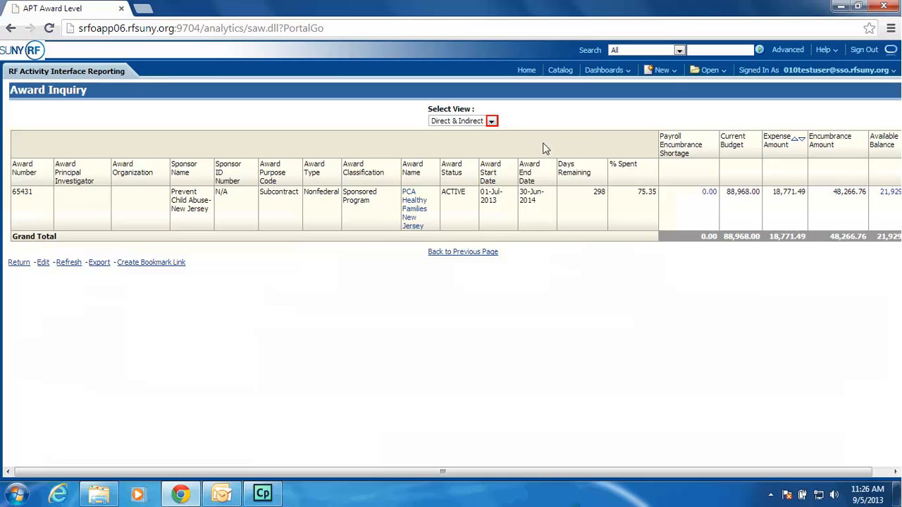
Switch the award 65431 results from Direct & Indirect to the Direct view
click(493, 120)
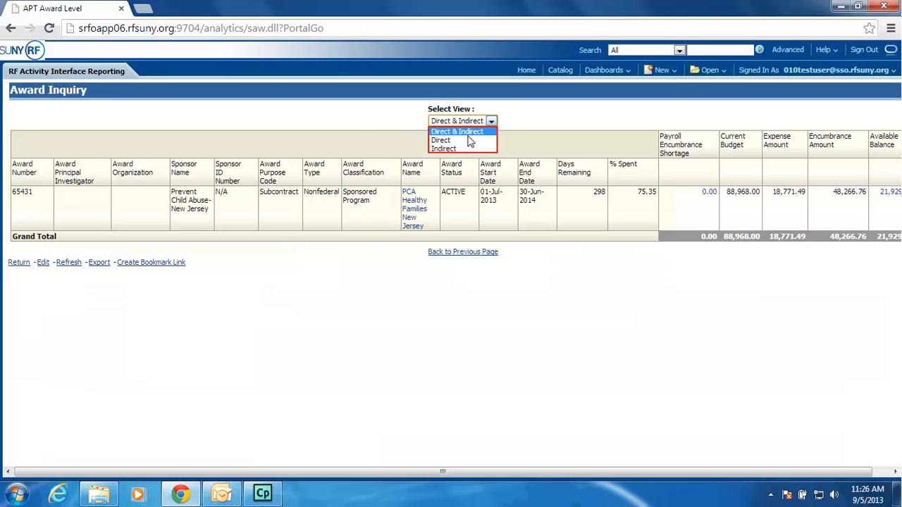
click(441, 140)
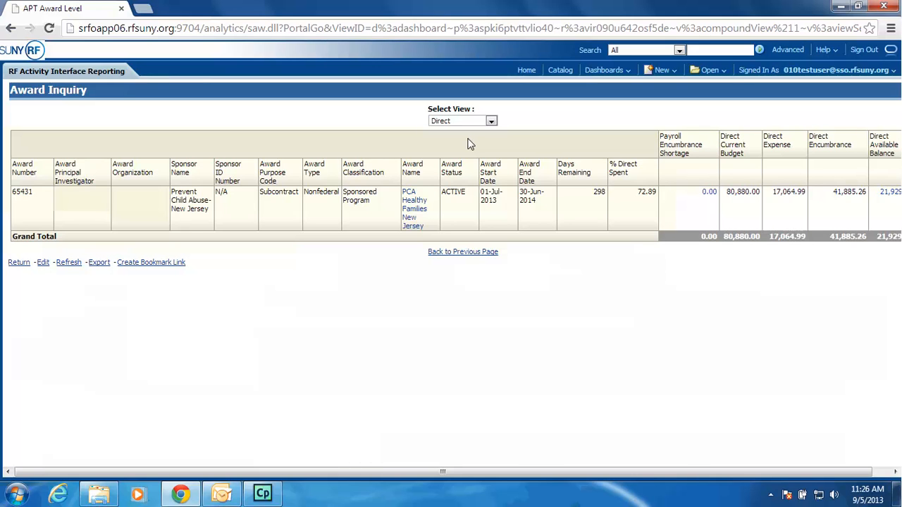
mouse_move(478, 292)
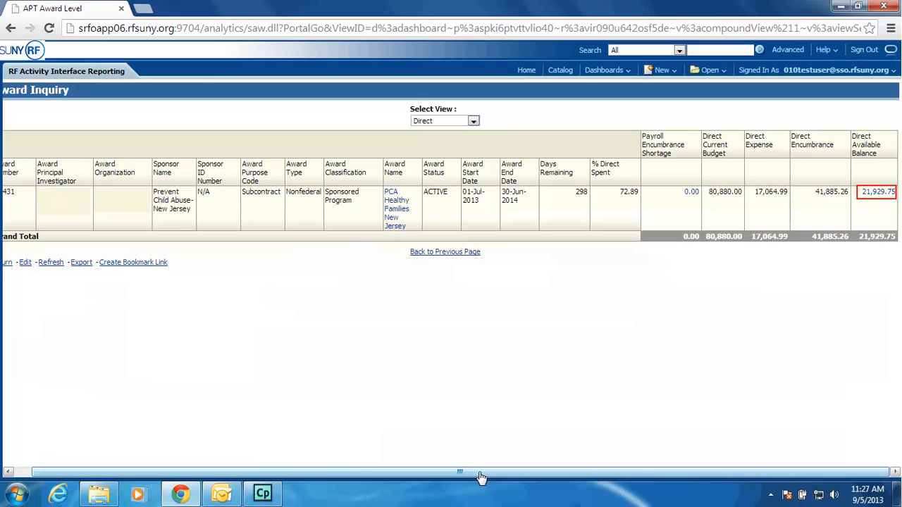
mouse_move(874, 199)
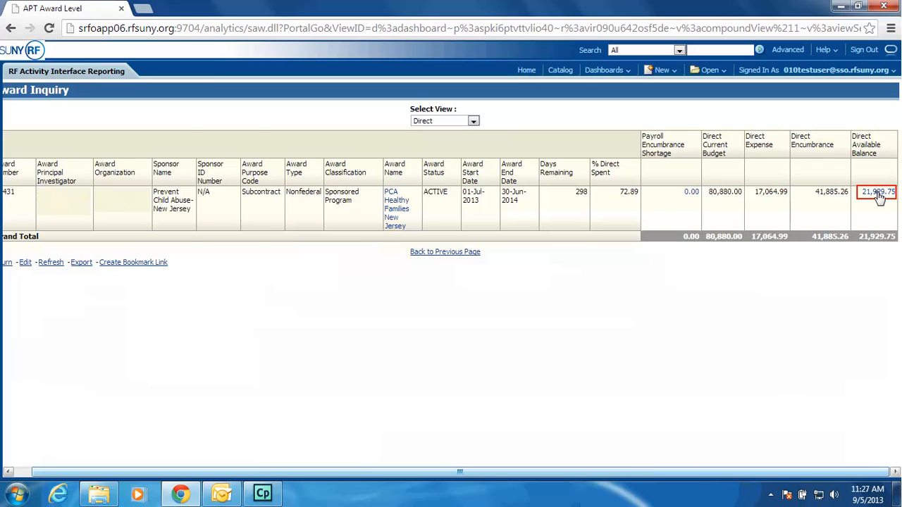
Drill into the Direct Available Balance and review the summary's export formats
click(871, 191)
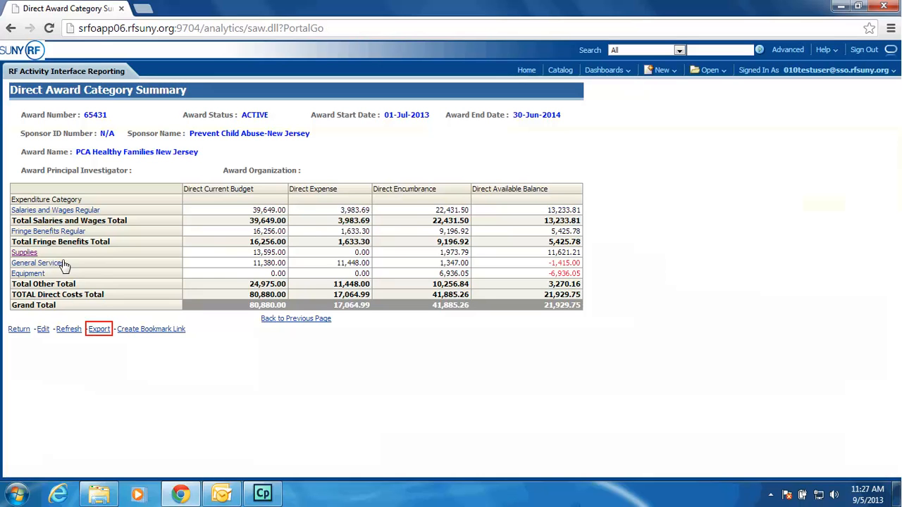
click(99, 329)
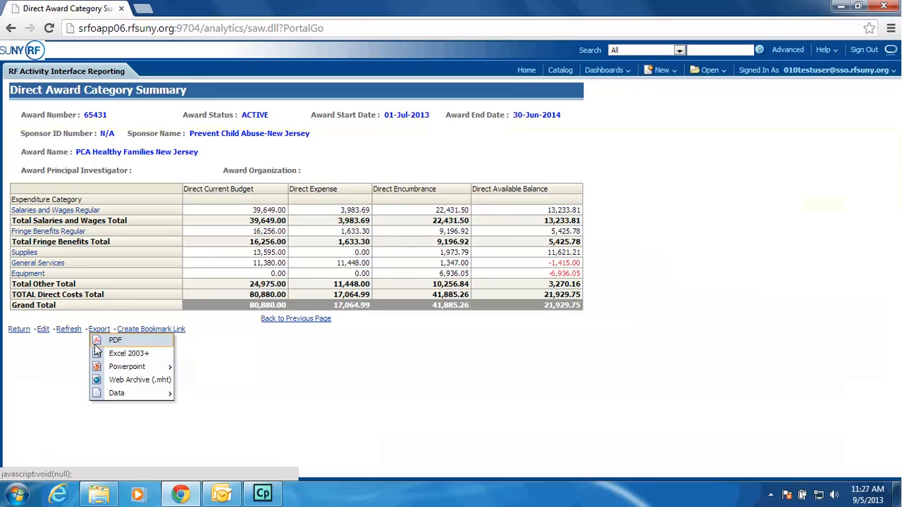
mouse_move(106, 363)
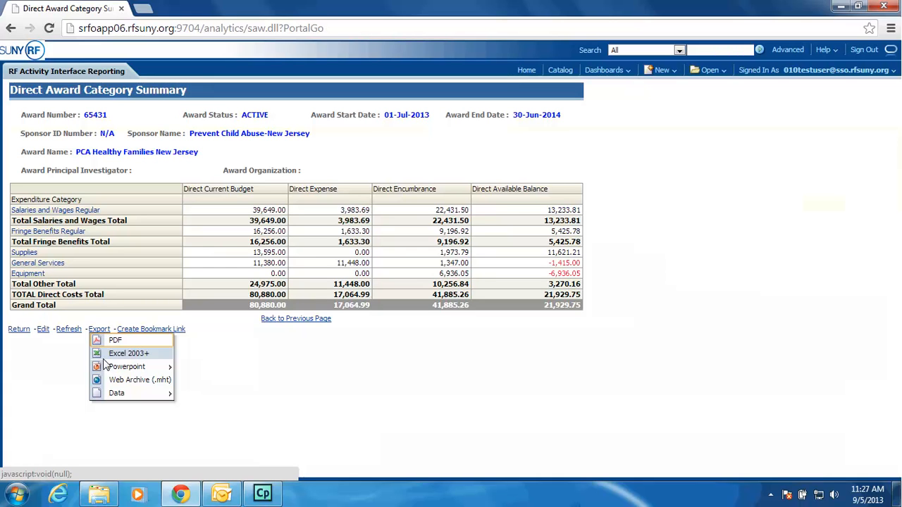
mouse_move(117, 394)
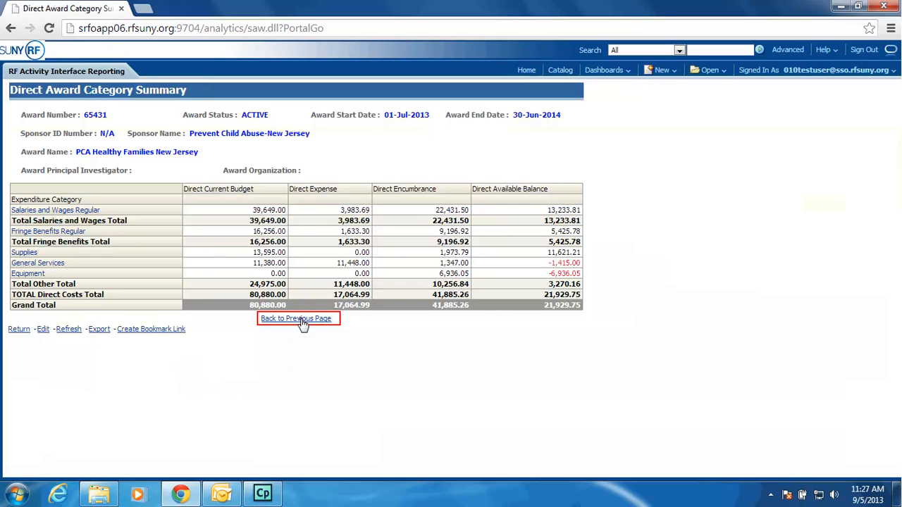
Return to the APT Inquiry prompts and scroll down to review the Subaward Summary fields
click(298, 318)
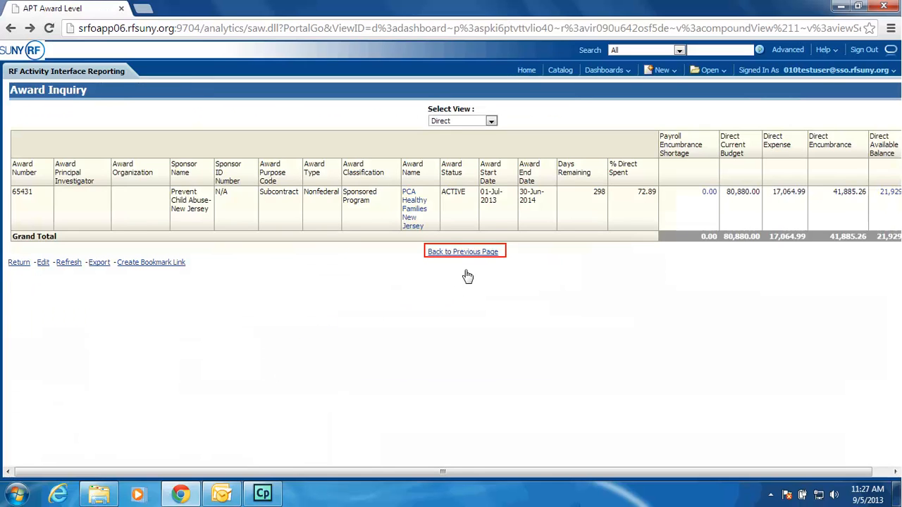
click(464, 251)
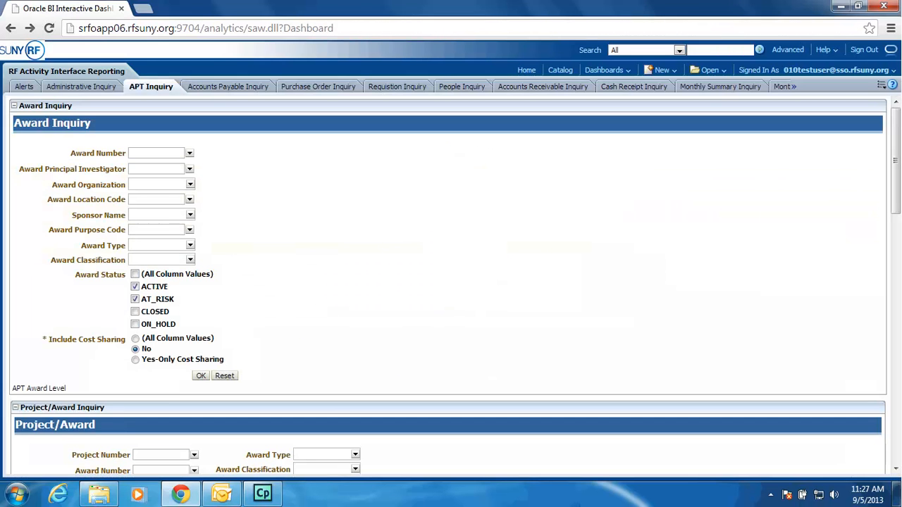
scroll(down, 3)
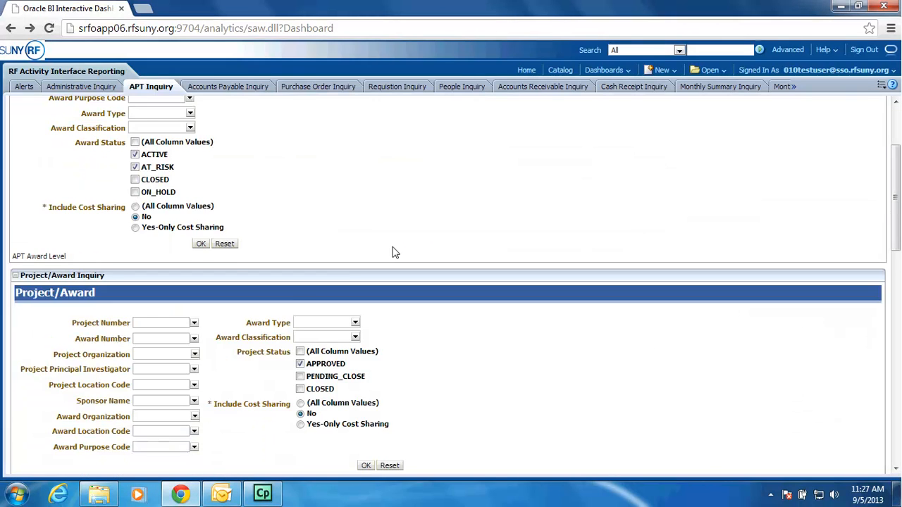
scroll(down, 3)
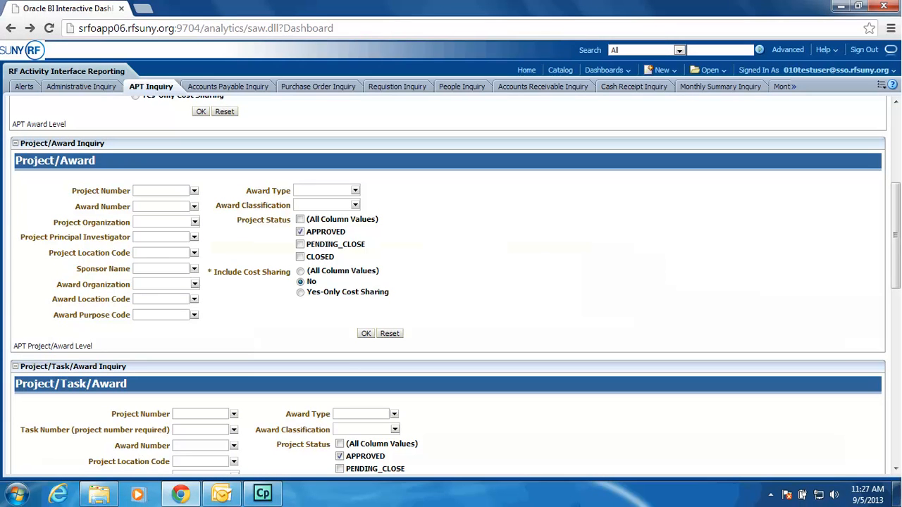
scroll(down, 3)
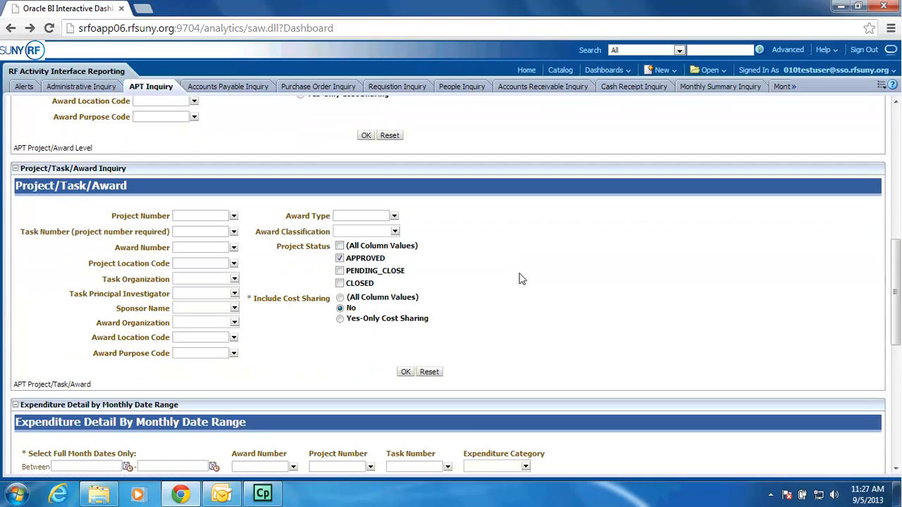
scroll(down, 3)
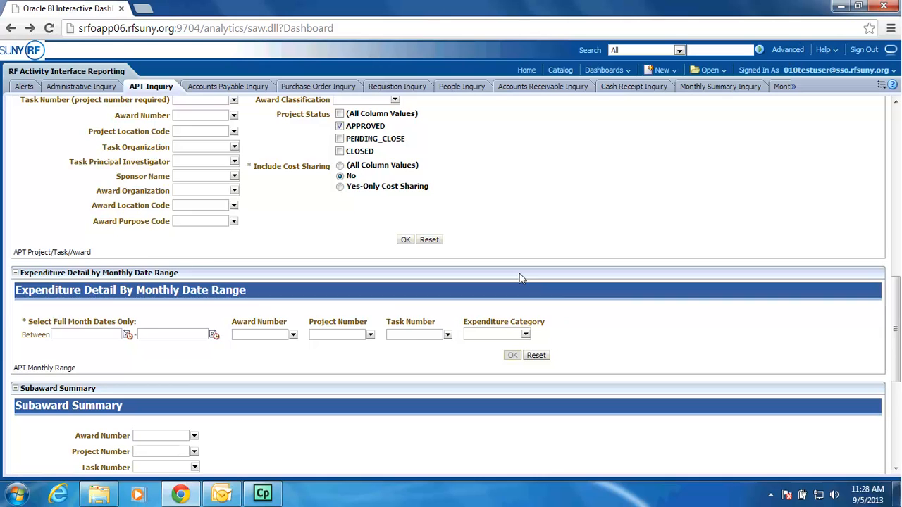
scroll(down, 3)
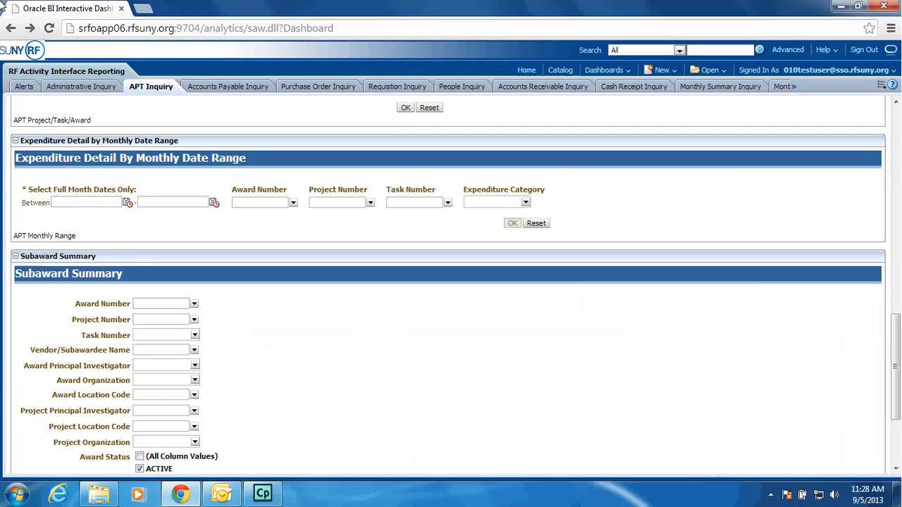
mouse_move(154, 136)
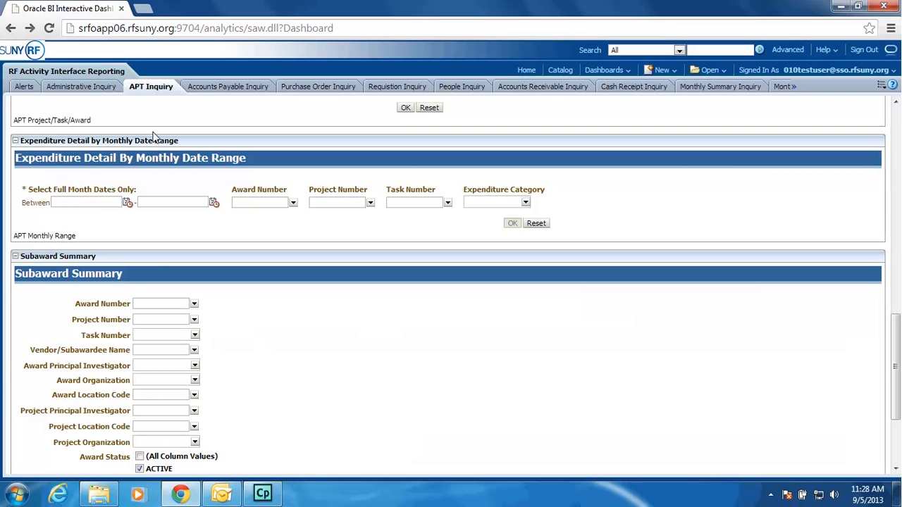
scroll(down, 3)
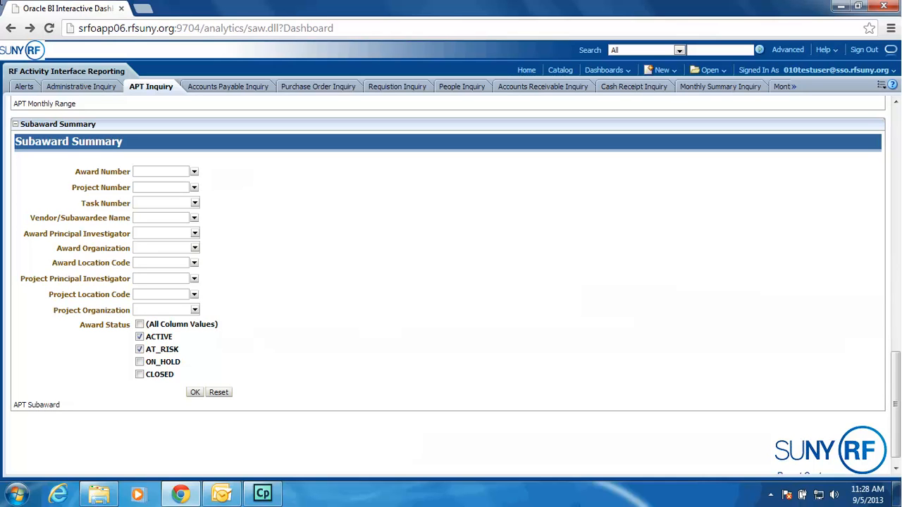
click(161, 217)
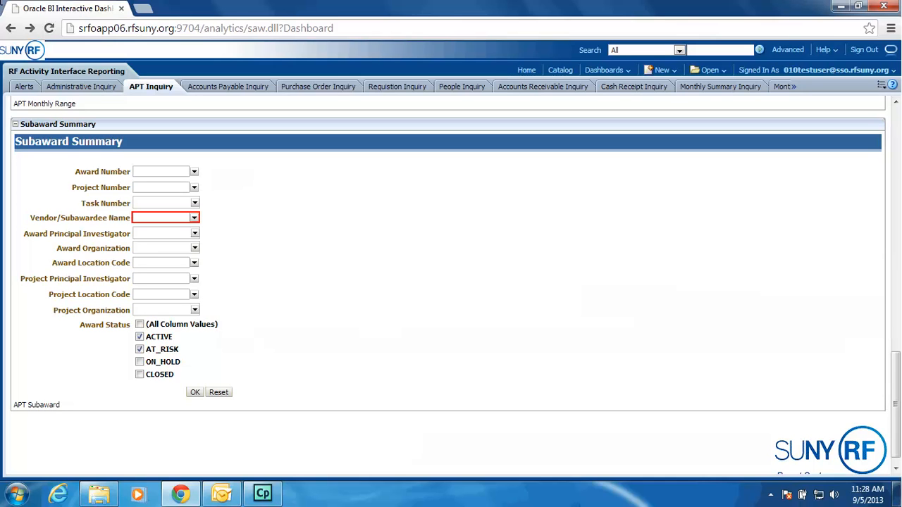
mouse_move(142, 206)
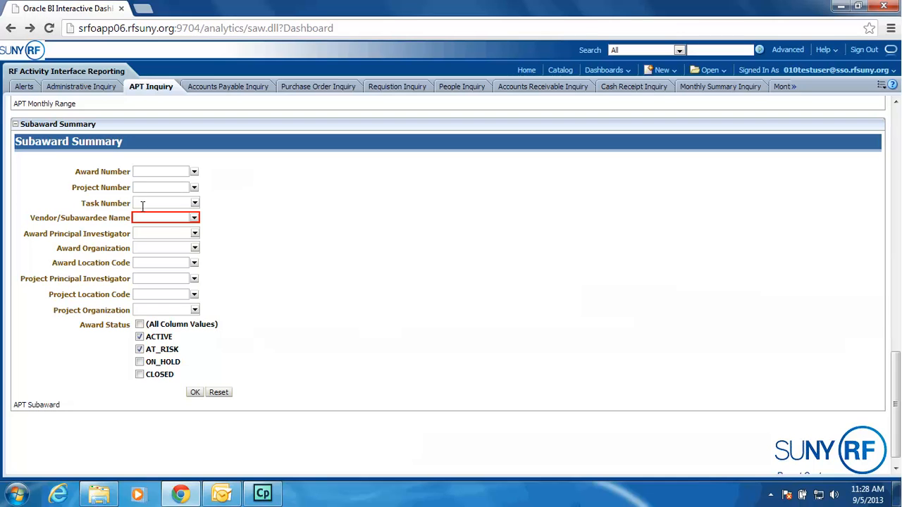
click(160, 217)
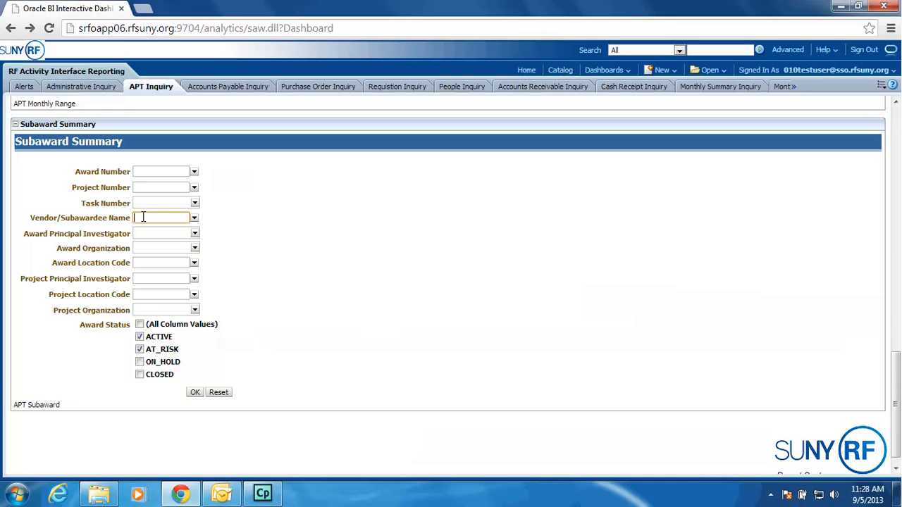
click(163, 263)
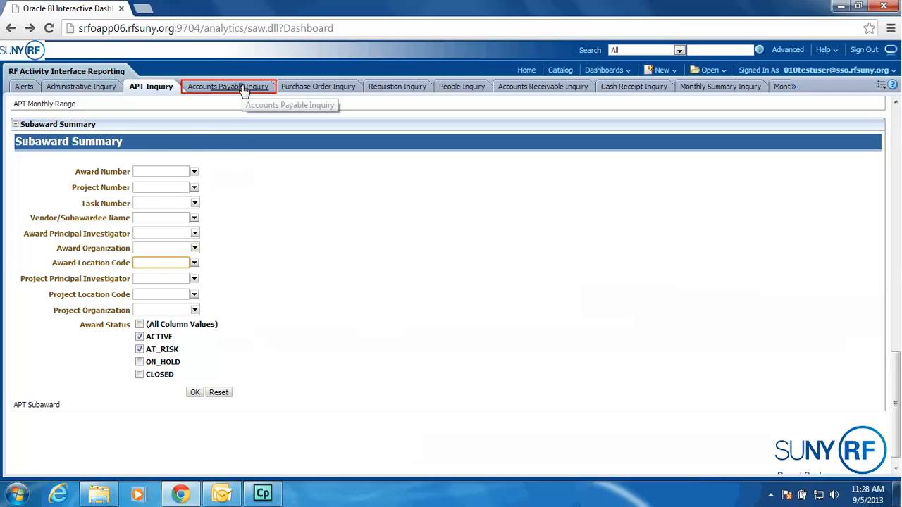
Switch to the Accounts Payable Inquiry page and review its invoice and payment prompts
click(233, 86)
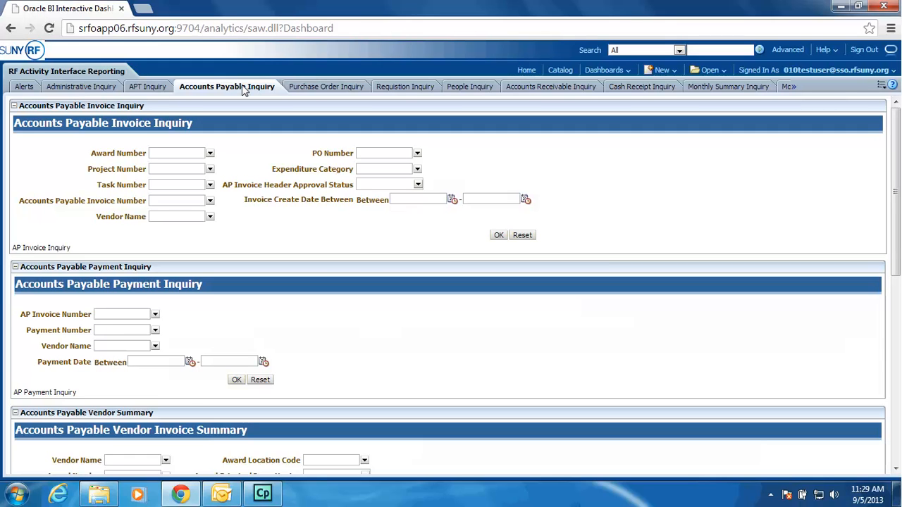
mouse_move(266, 93)
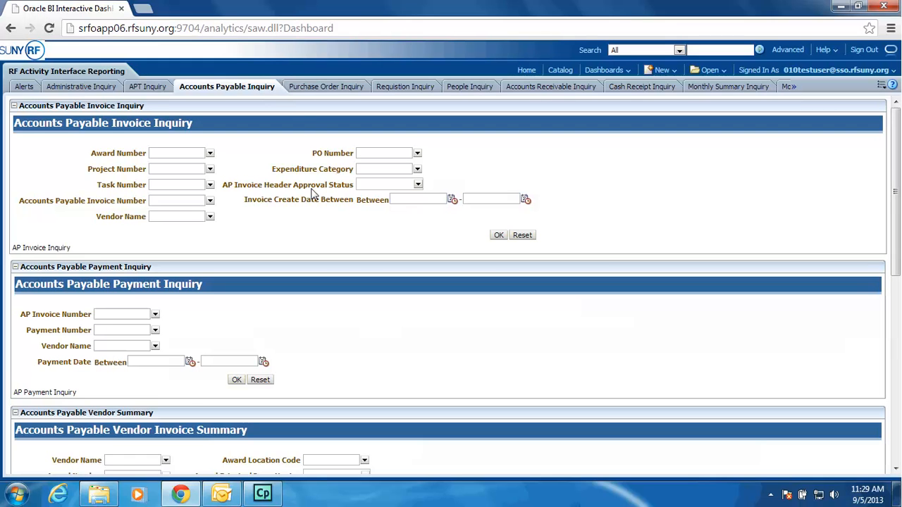
mouse_move(322, 192)
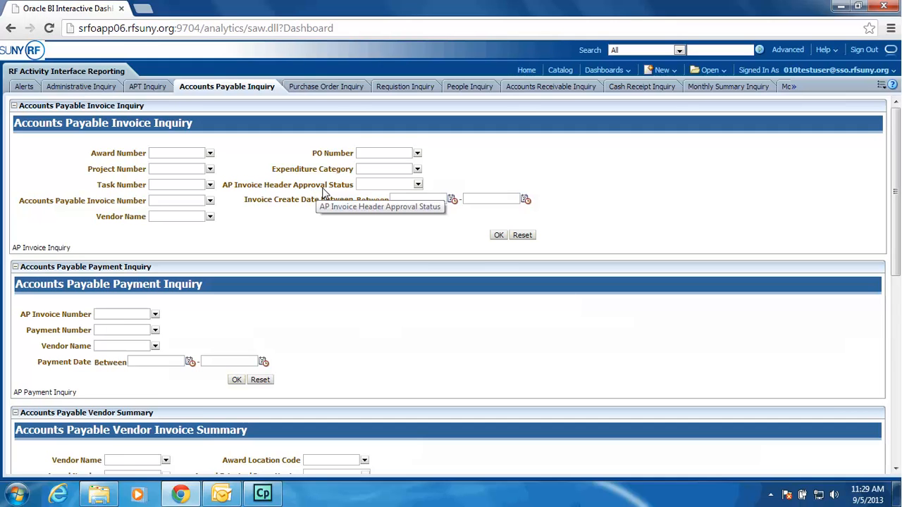
mouse_move(324, 191)
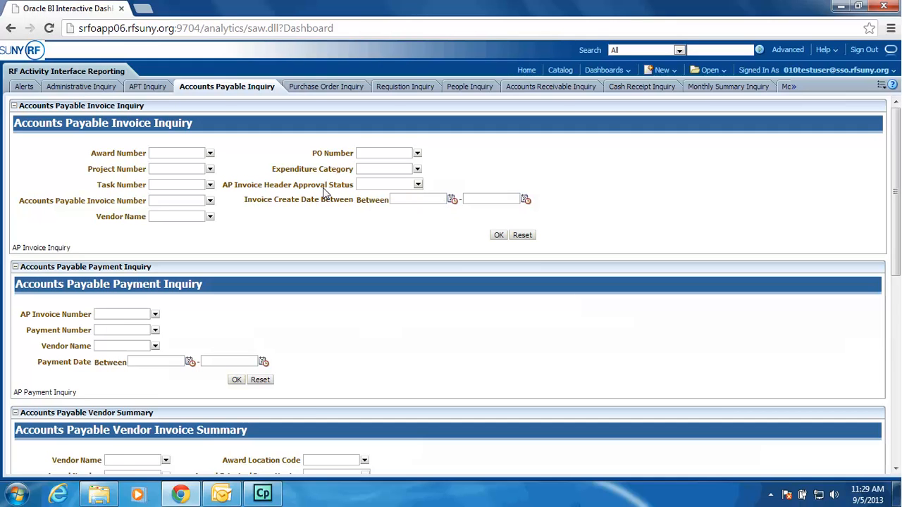
mouse_move(308, 190)
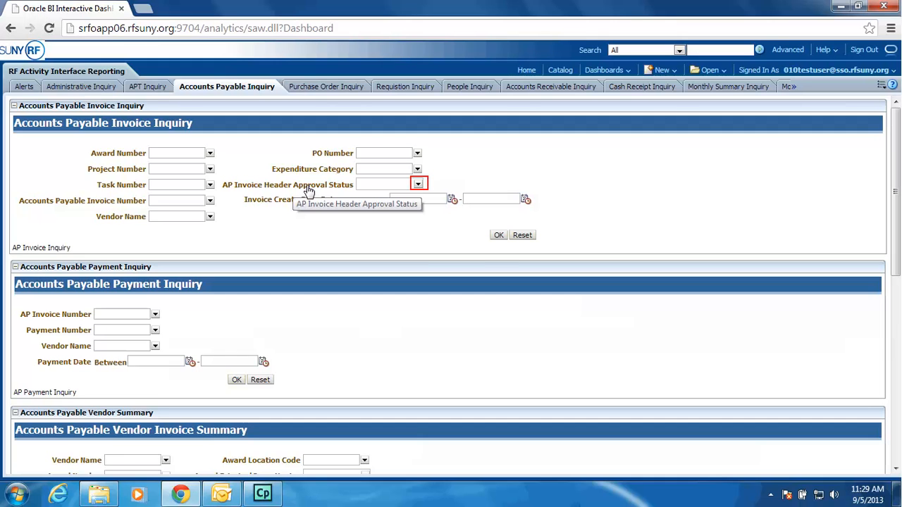
mouse_move(405, 189)
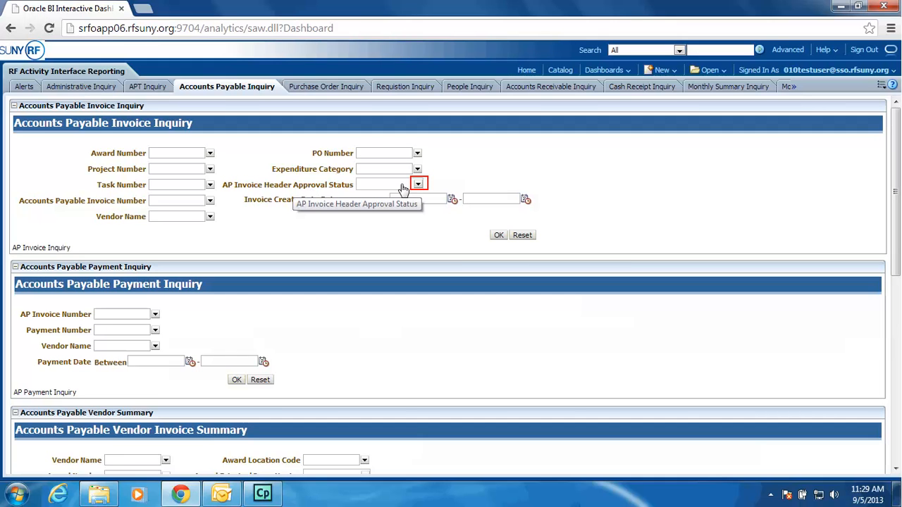
click(417, 185)
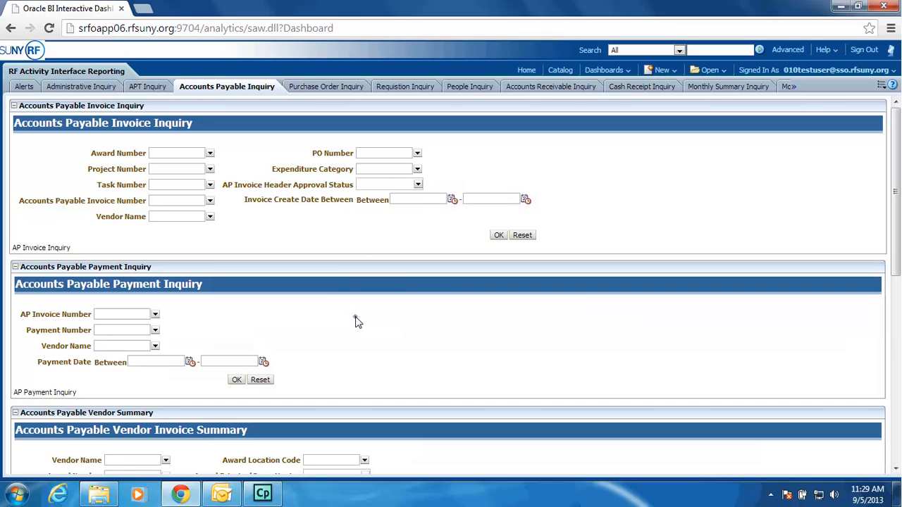
Scroll down to the Vendor Invoice Summary and Vendor E-Verify prompts
scroll(down, 3)
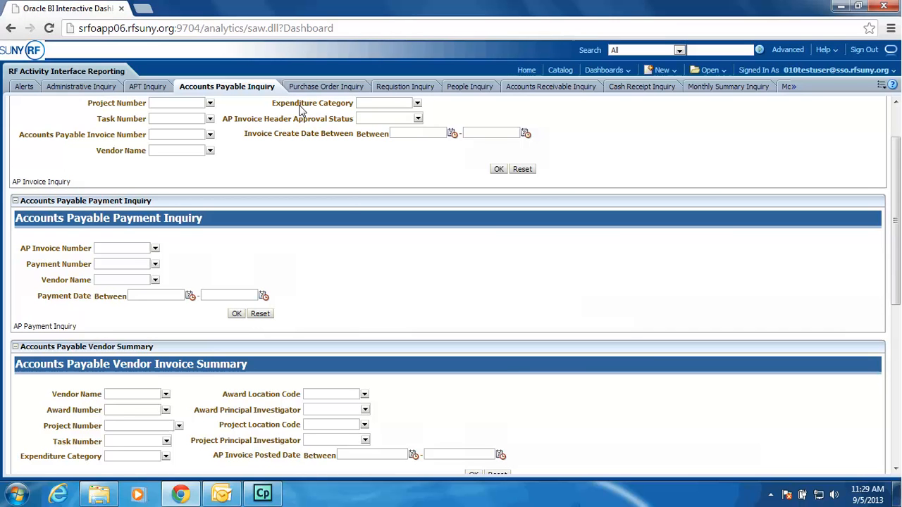
scroll(down, 3)
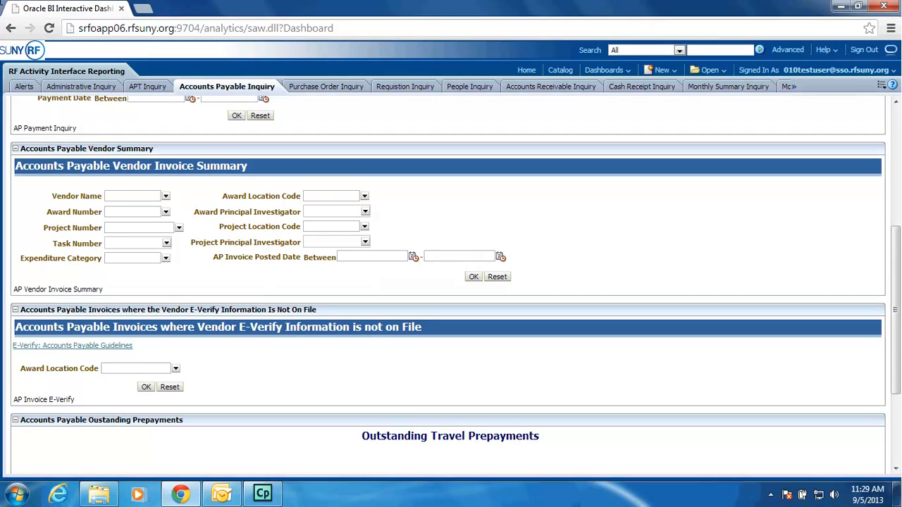
click(132, 196)
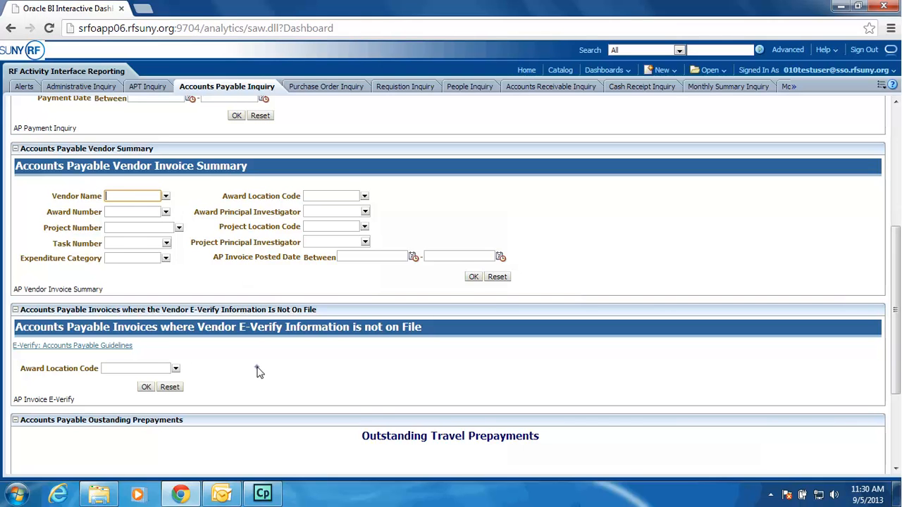
Scroll on to the Outstanding Travel Prepayments report, which shows no data
scroll(down, 3)
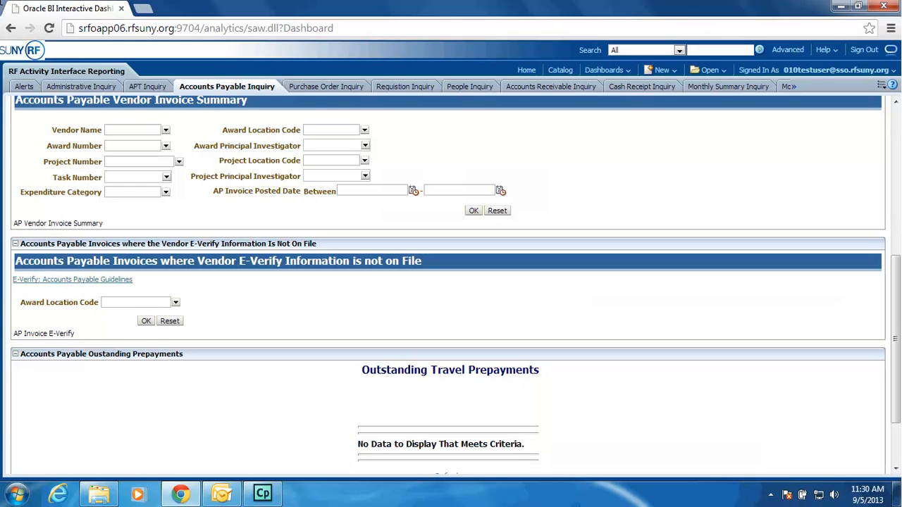
click(134, 302)
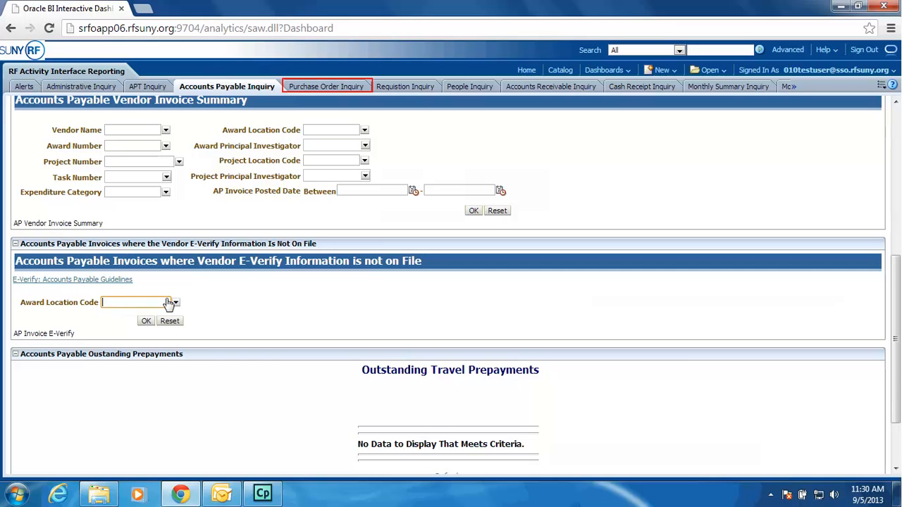
mouse_move(338, 86)
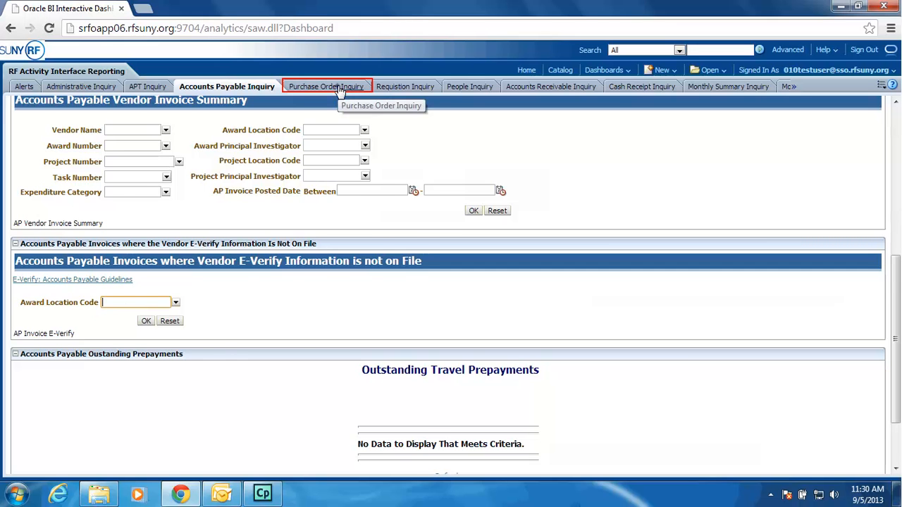
Switch to the Purchase Order Inquiry page and review its two prompt sections
click(326, 86)
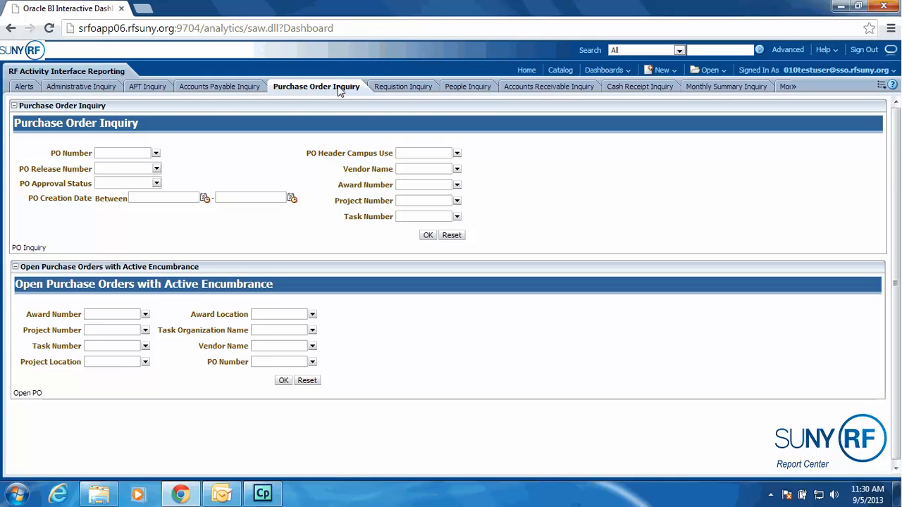
mouse_move(210, 161)
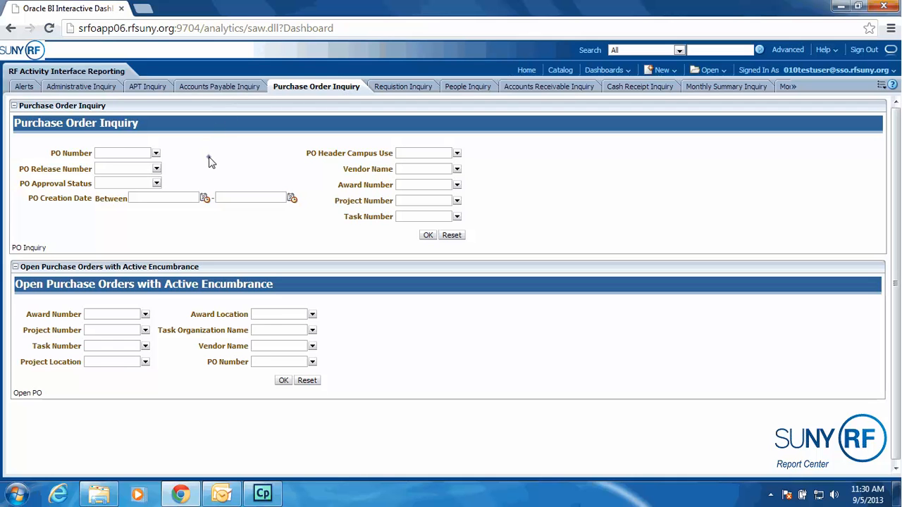
mouse_move(210, 157)
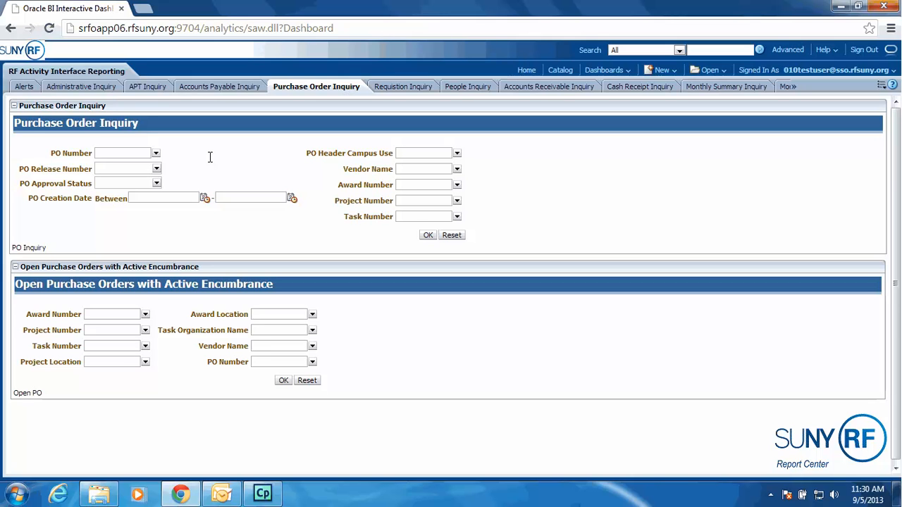
click(111, 314)
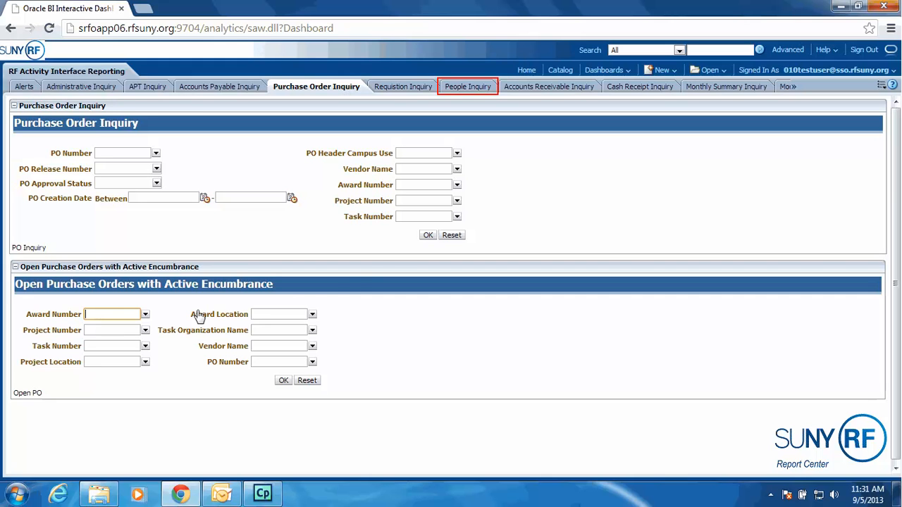
Switch to the People Inquiry dashboard page to show its empty payroll and labor prompts
click(468, 86)
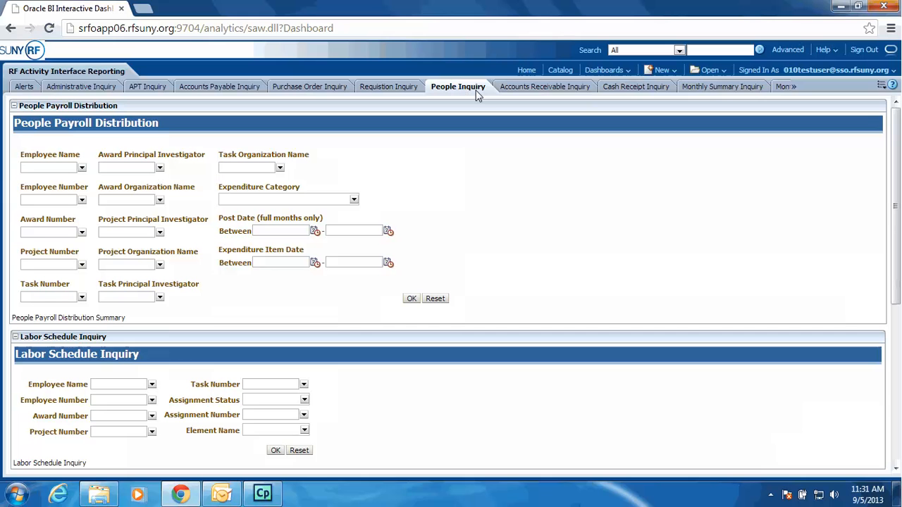
mouse_move(326, 120)
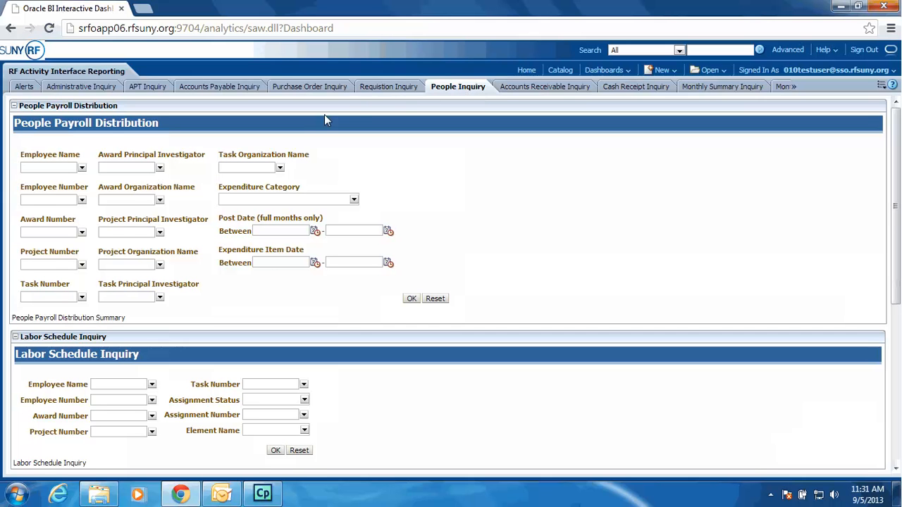
Scroll down past Labor Schedule Inquiry to the Monthly Payroll Expenditures by Person prompts
scroll(down, 3)
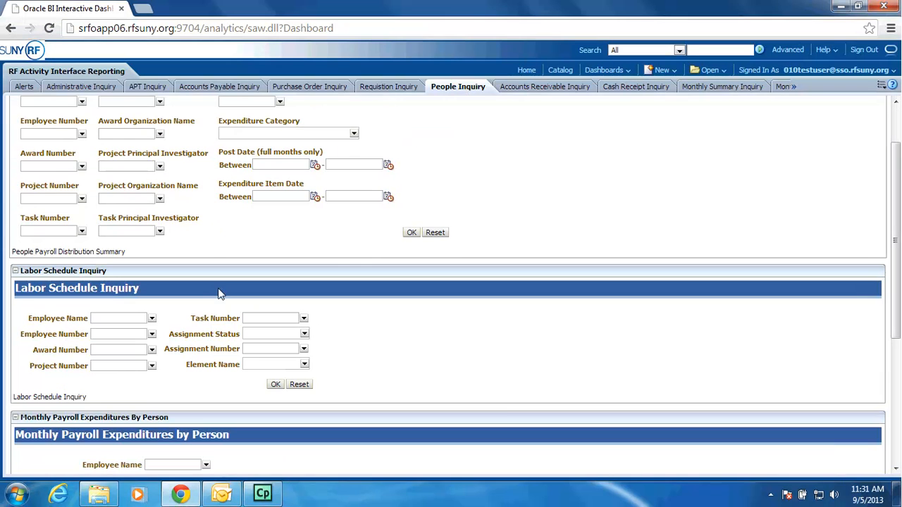
scroll(down, 3)
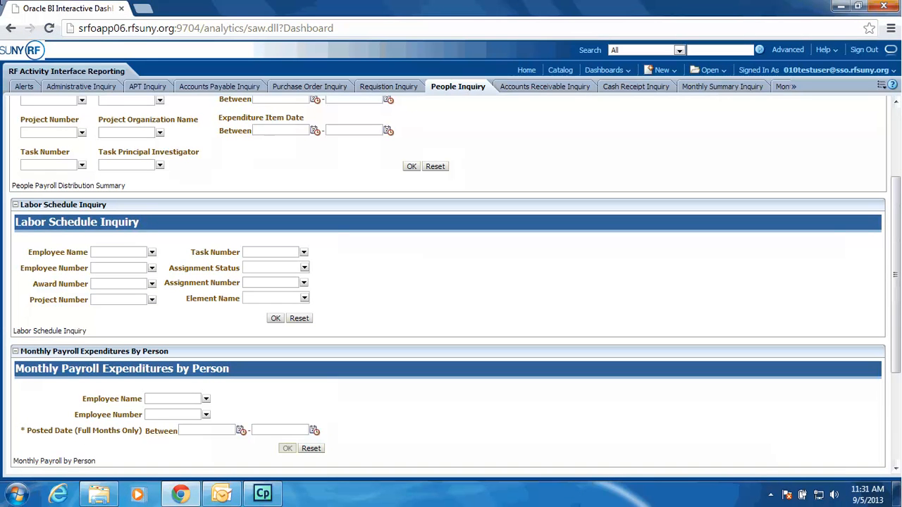
click(119, 283)
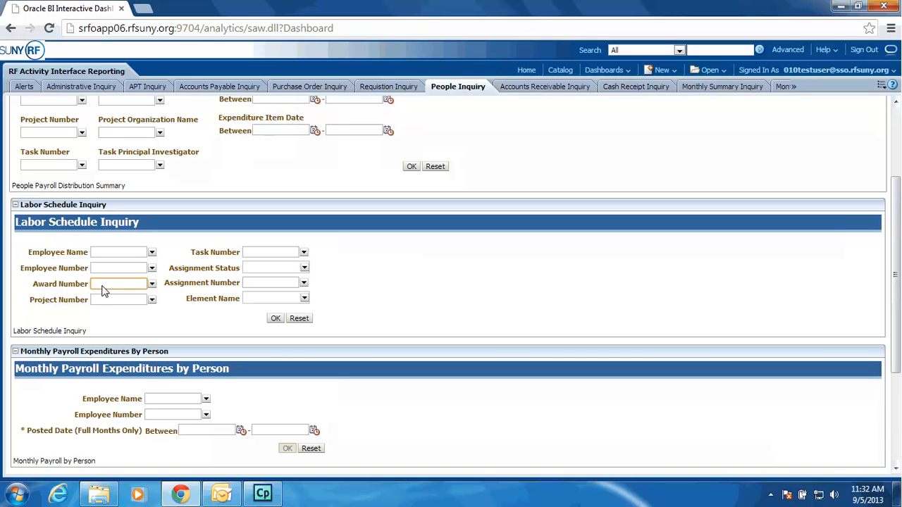
mouse_move(116, 289)
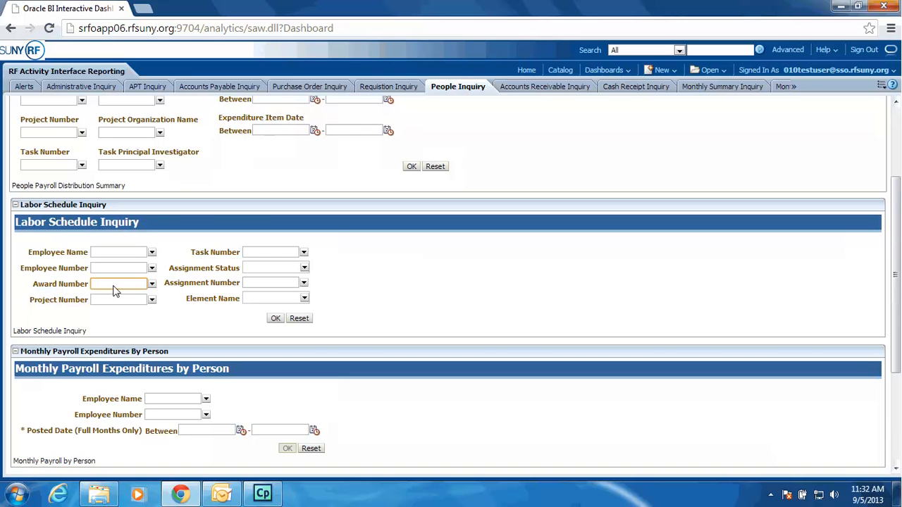